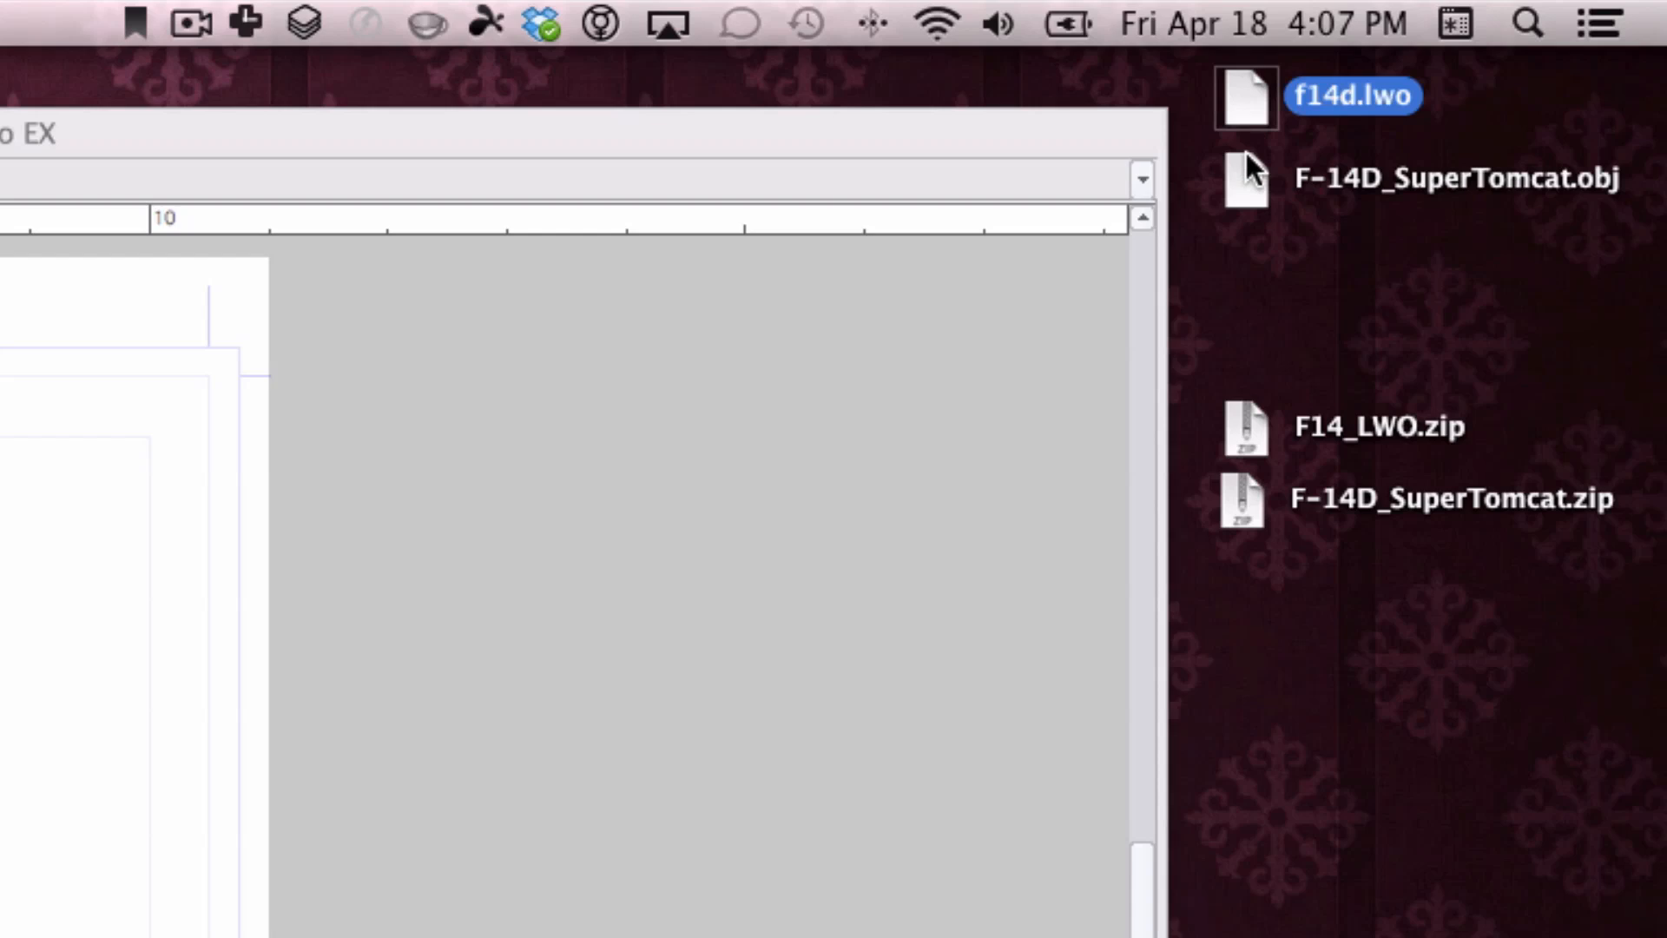
Step: Select the F-14D_SuperTomcat.obj model file on the desktop
{"action": "left_click", "coordinate": [1245, 179]}
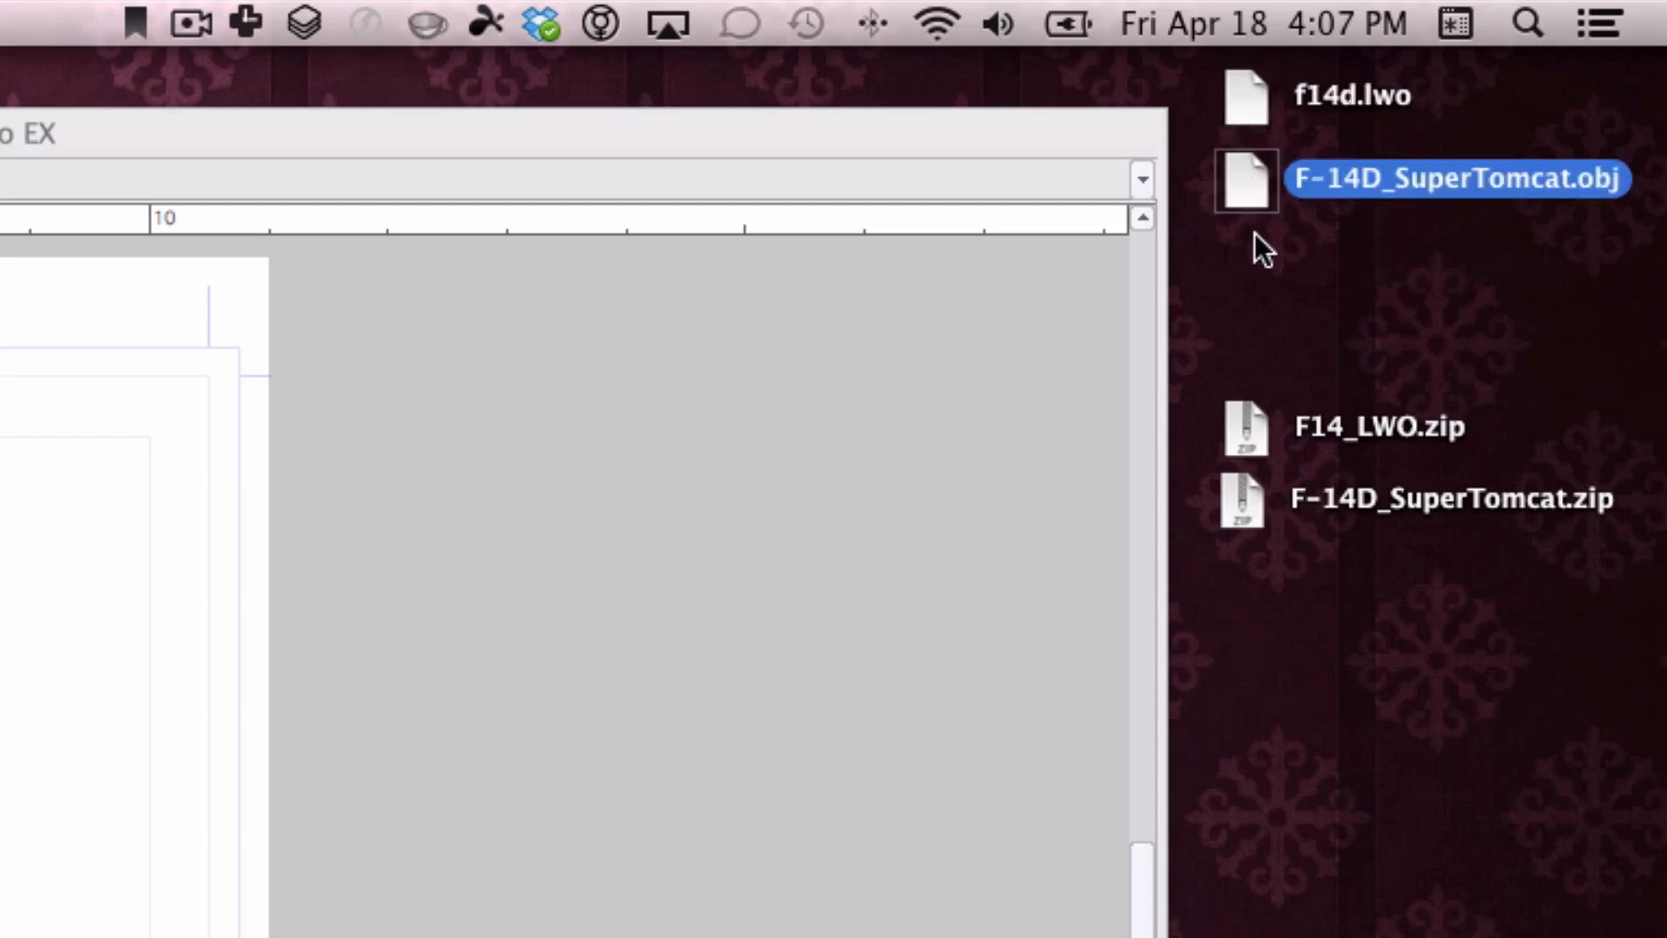
{"action": "mouse_move", "coordinate": [1167, 157]}
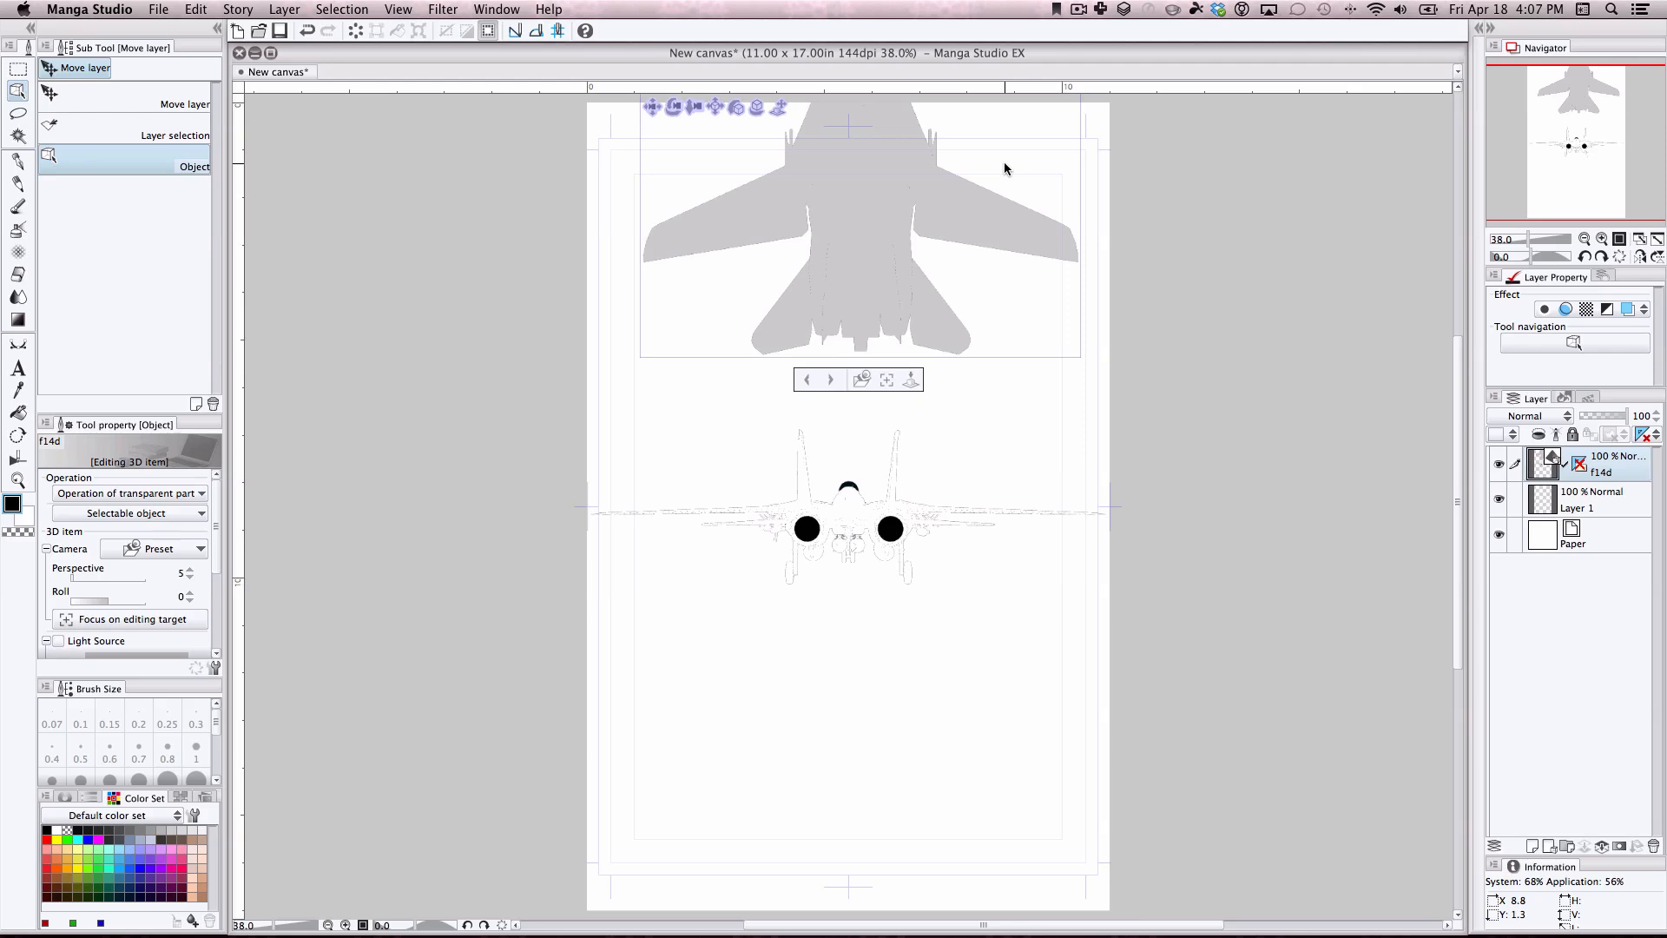
{"action": "mouse_move", "coordinate": [777, 524]}
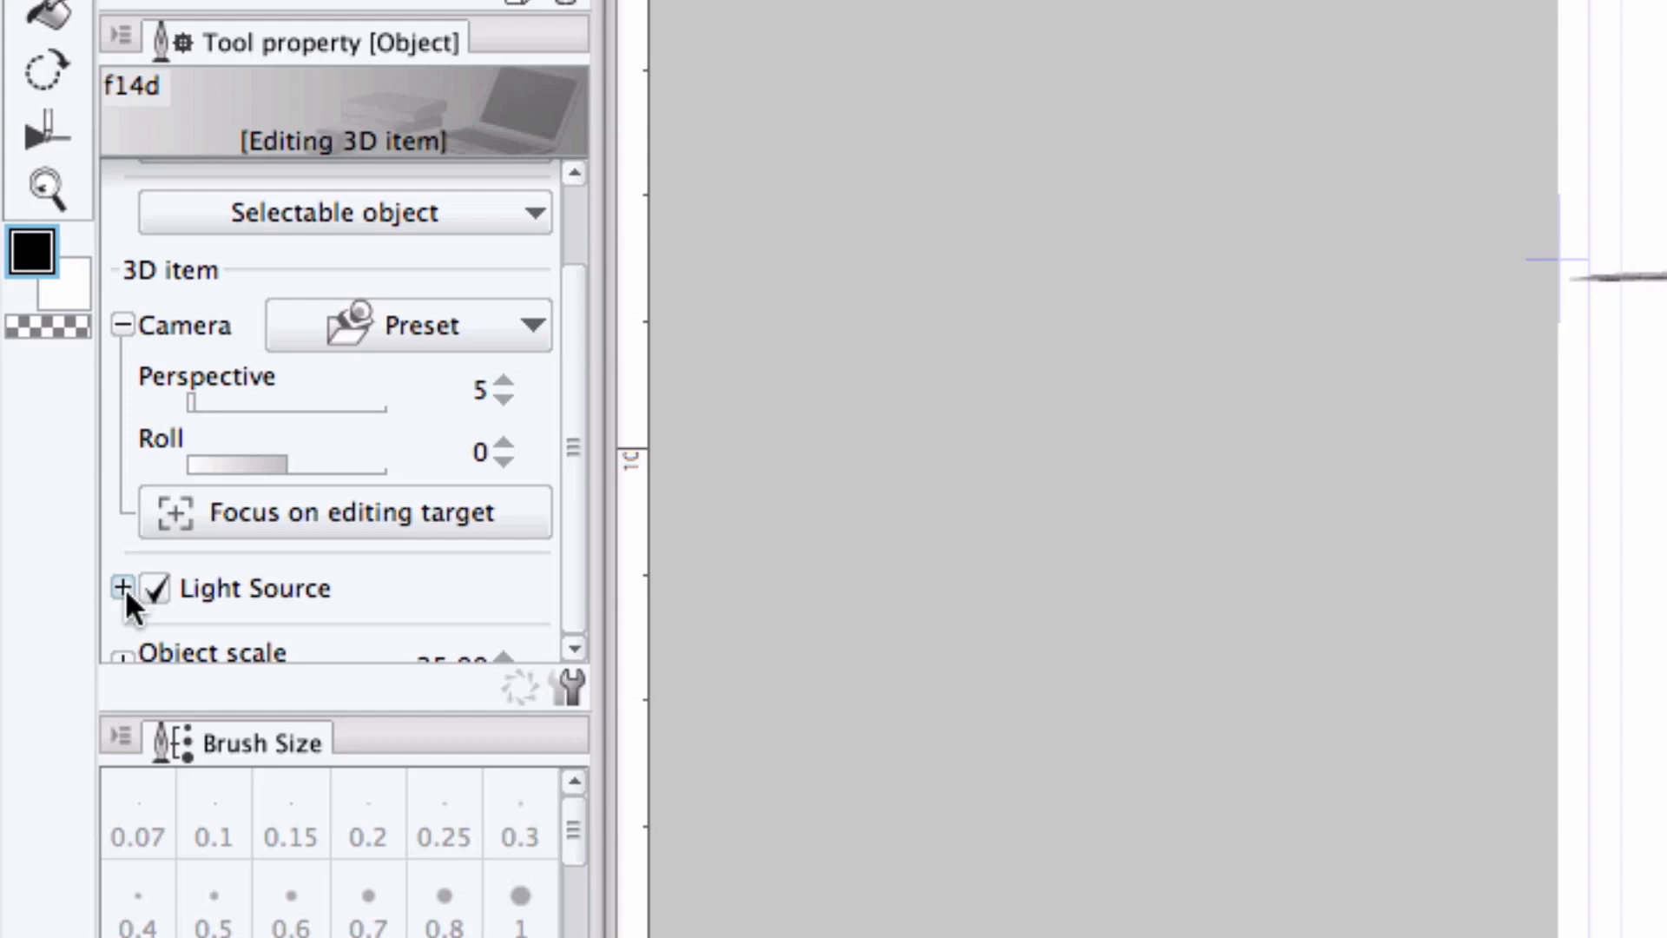
Step: Expand Light Source and drag the f14d model's Object scale down from 25.00
{"action": "left_click", "coordinate": [122, 588]}
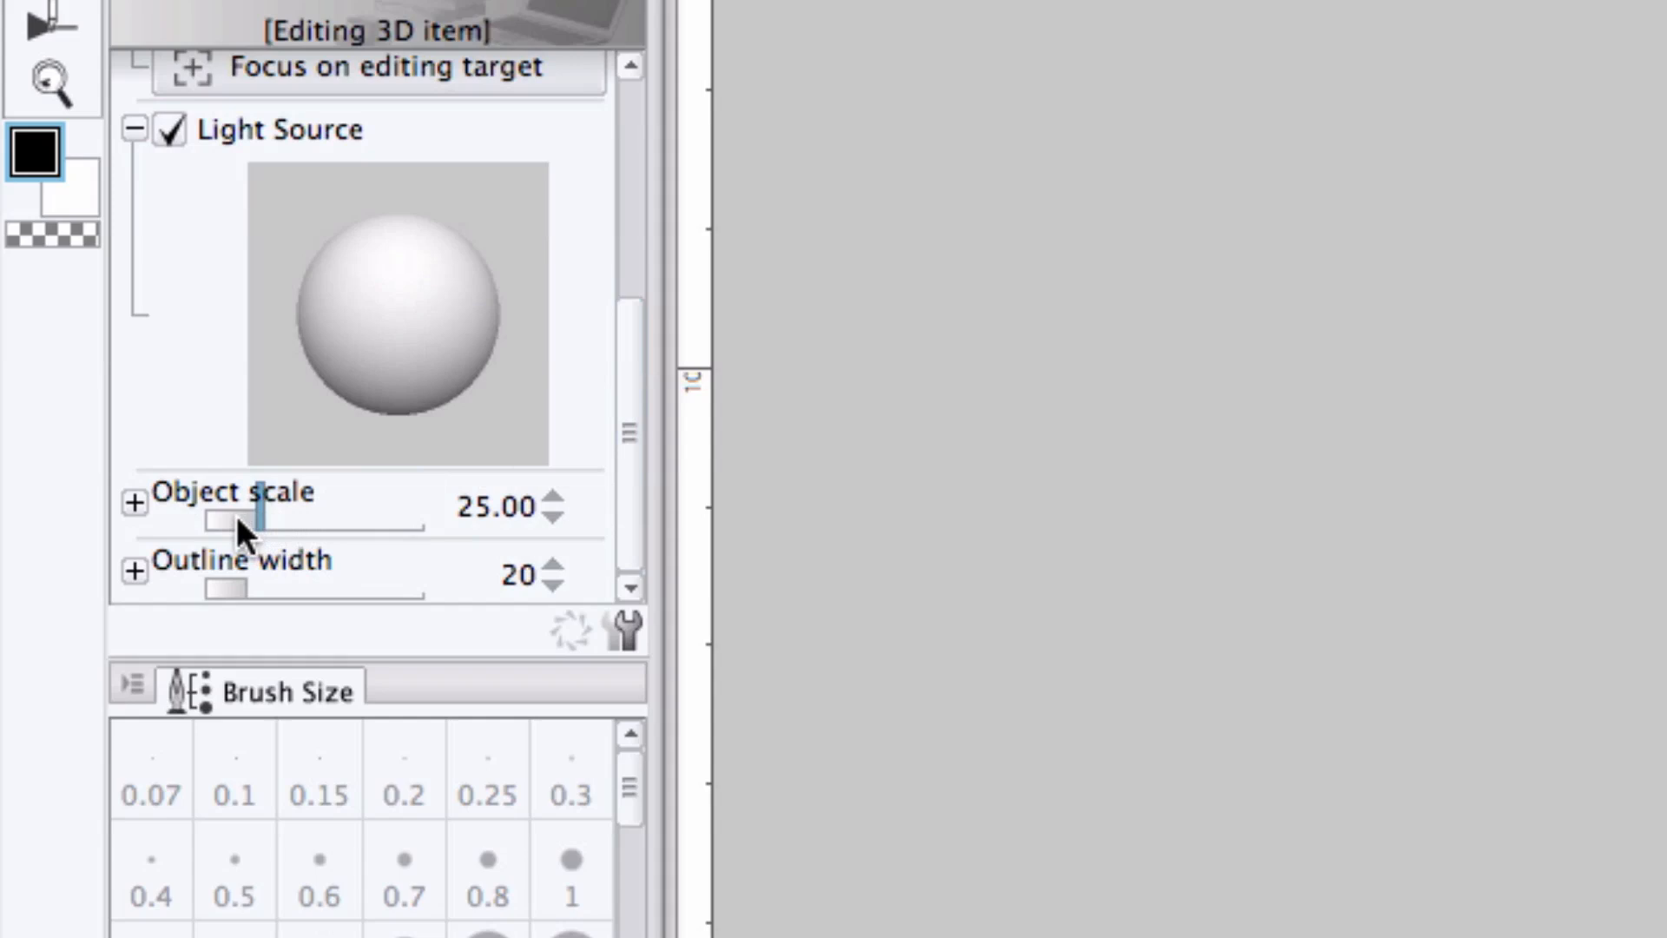
{"action": "left_click_drag", "start_coordinate": [266, 517], "coordinate": [218, 517]}
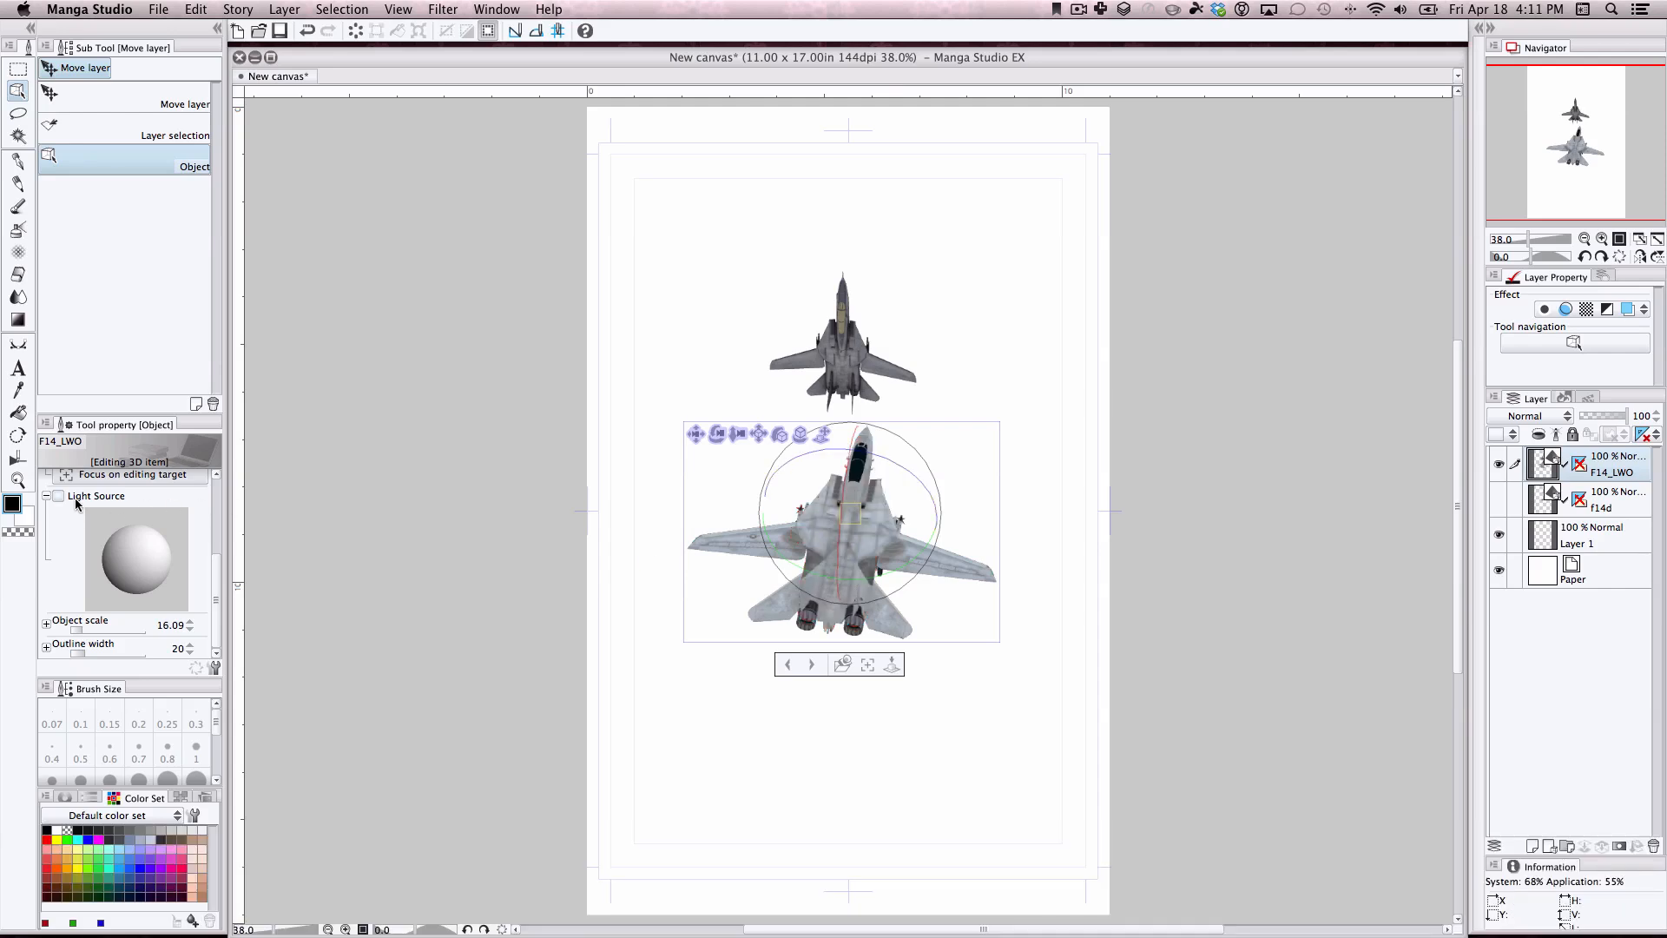
{"action": "mouse_move", "coordinate": [143, 530]}
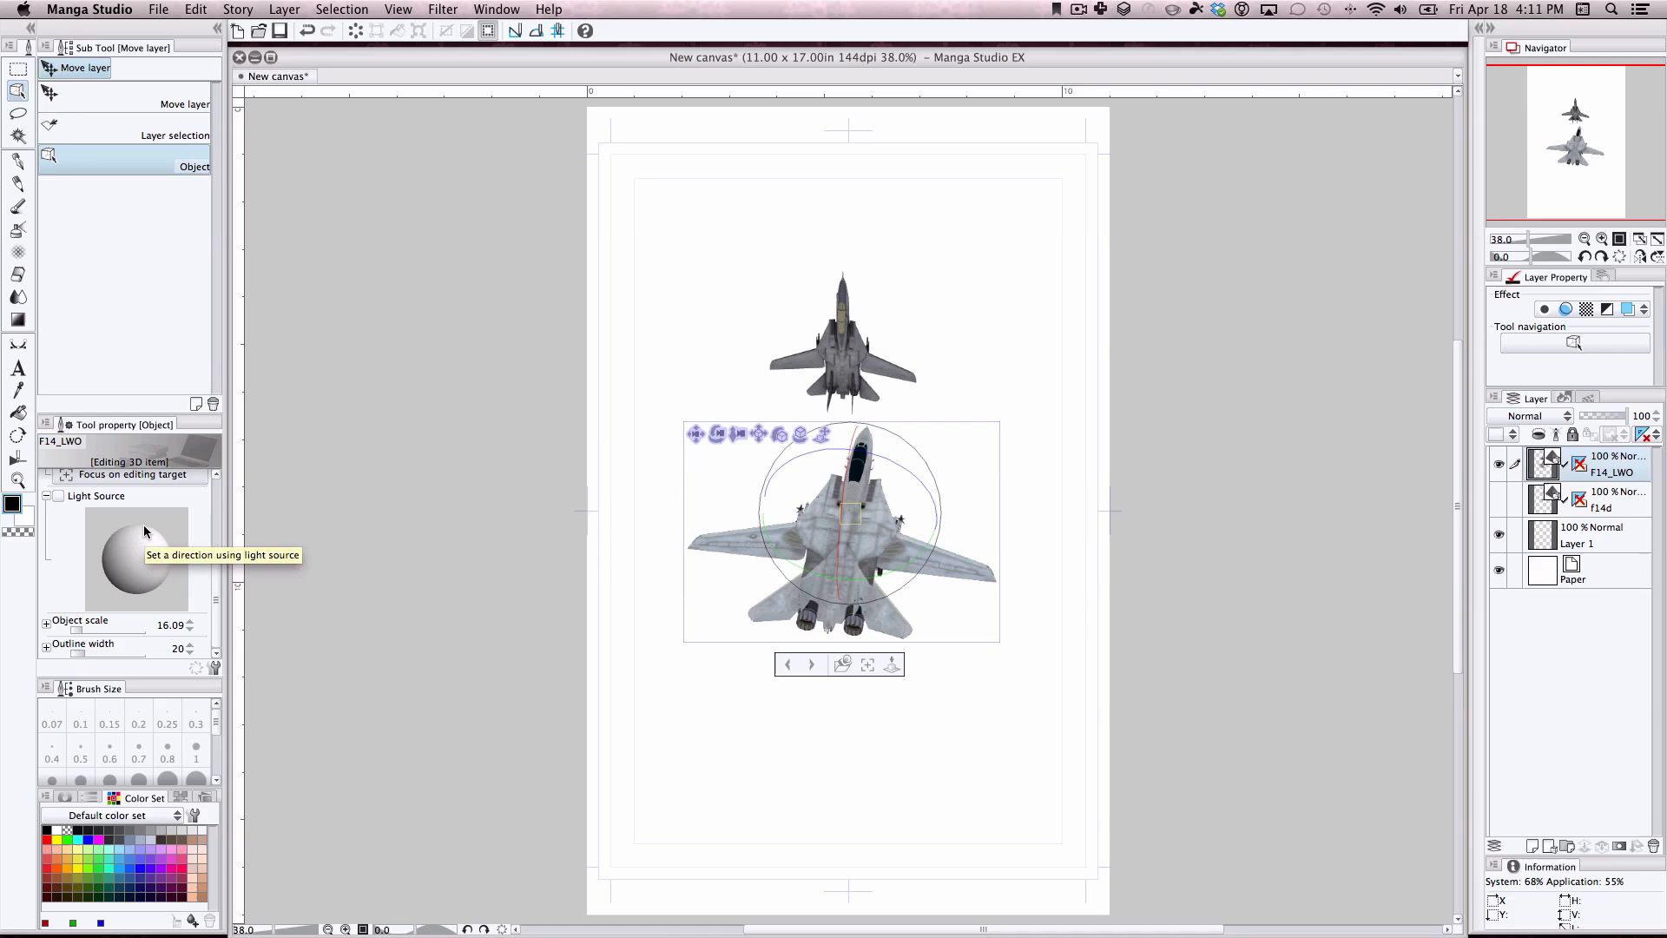
{"action": "mouse_move", "coordinate": [48, 457]}
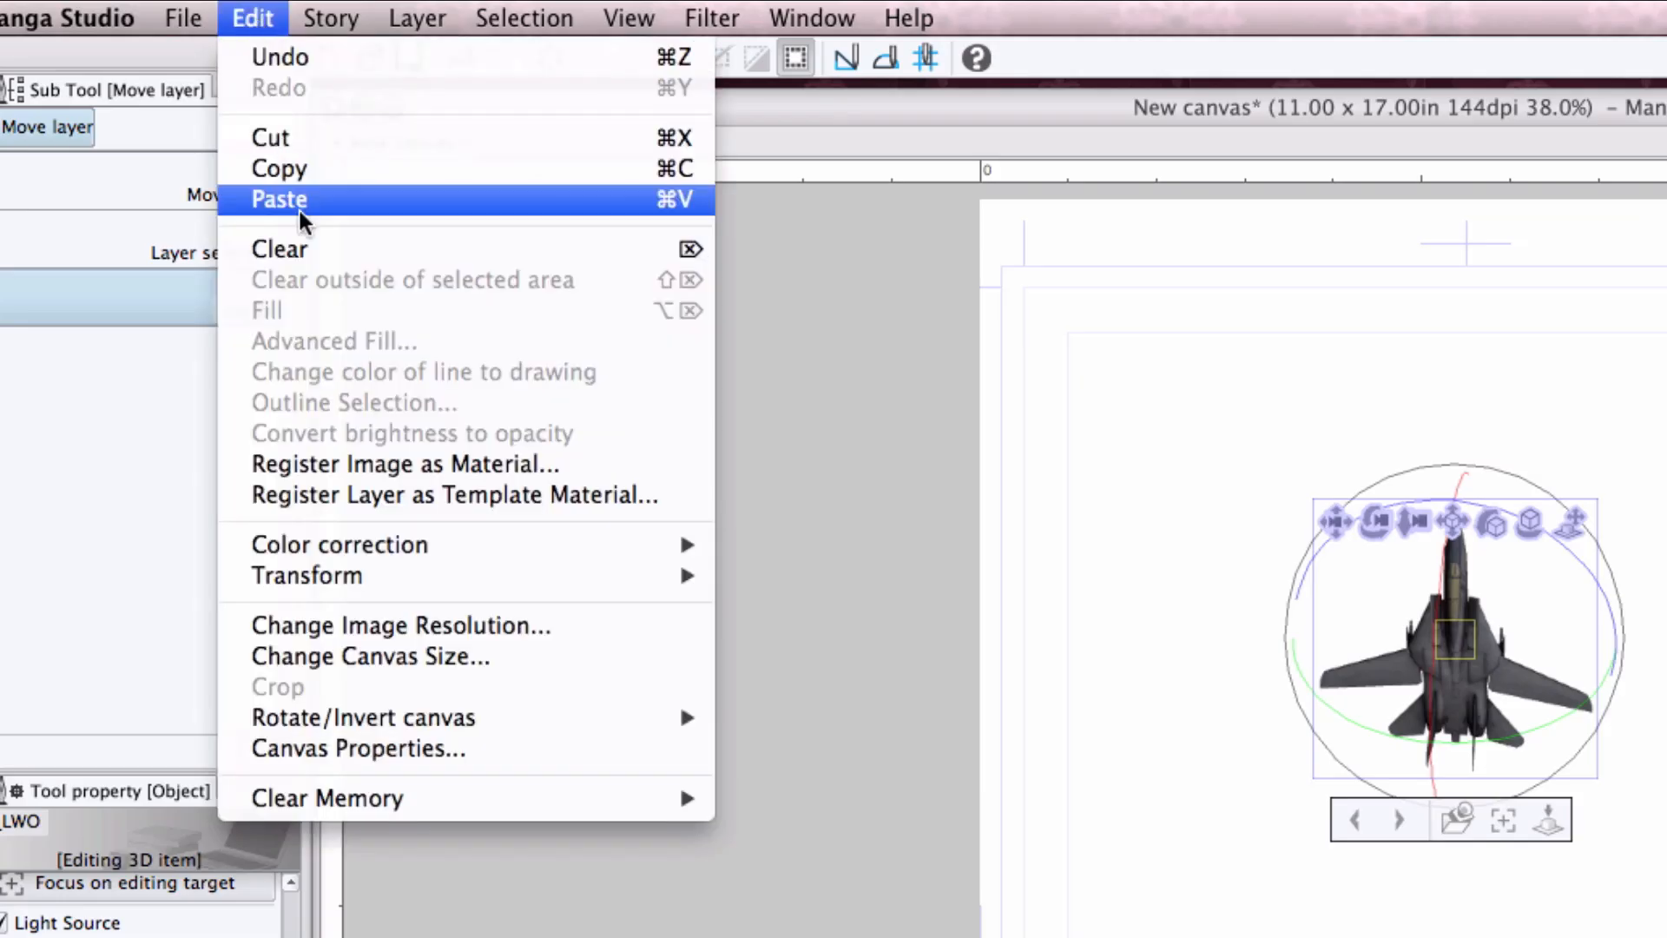
Step: Start Register Image as Material and expand the Material save-location tree to show 3D
{"action": "left_click", "coordinate": [399, 463]}
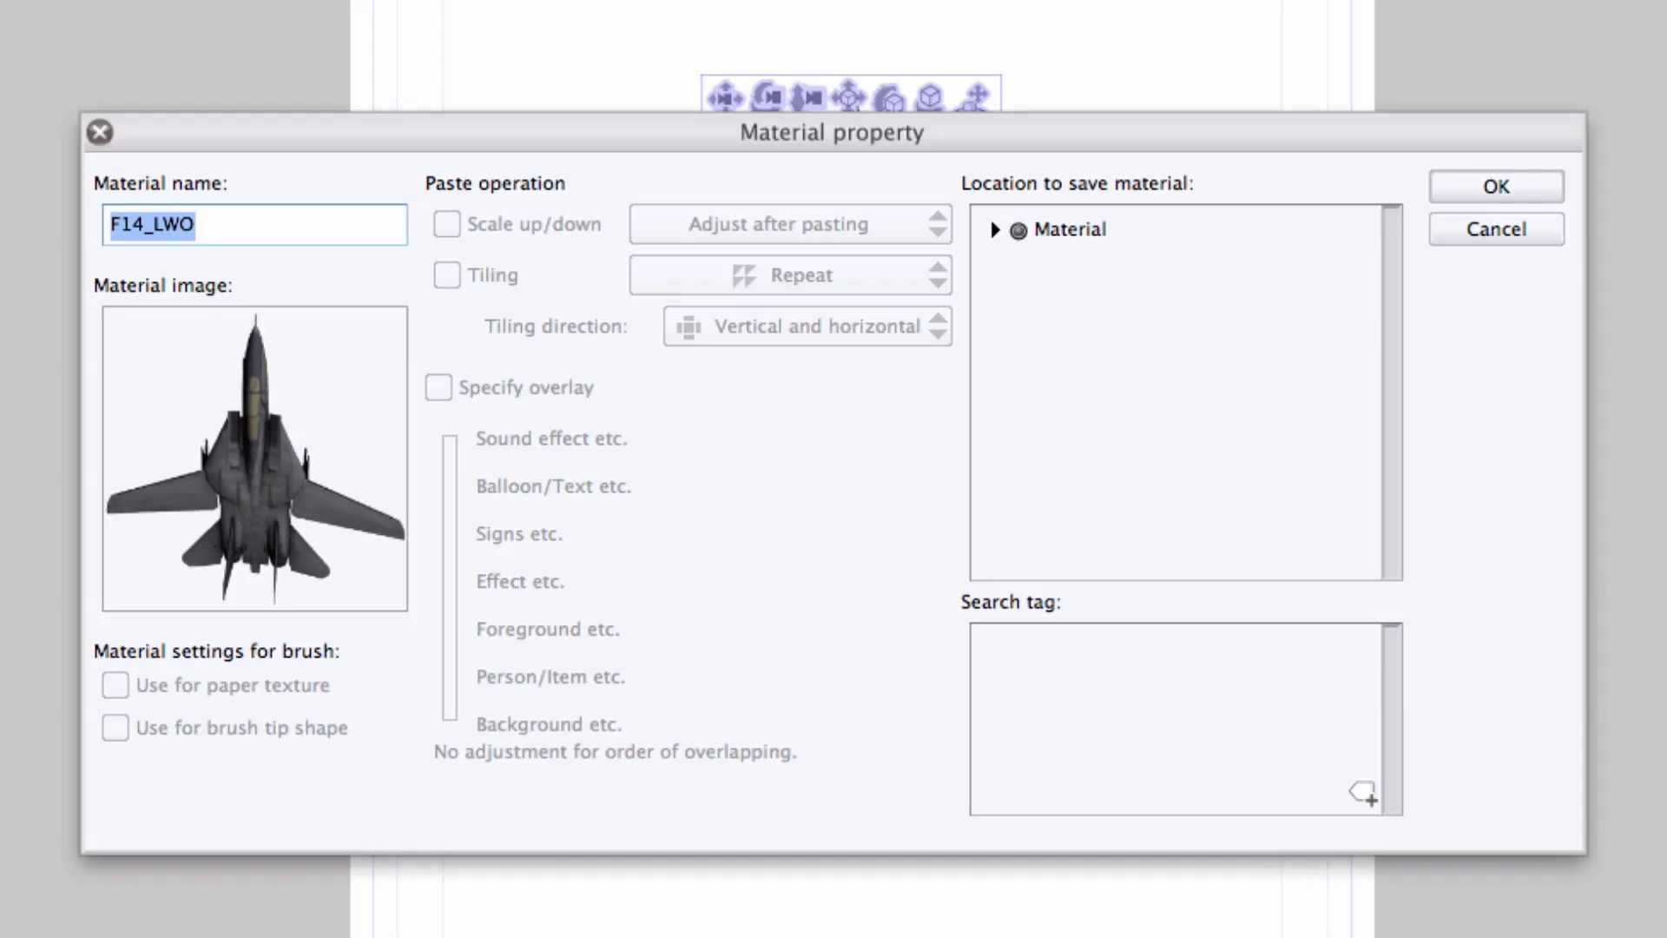
{"action": "left_click", "coordinate": [995, 228]}
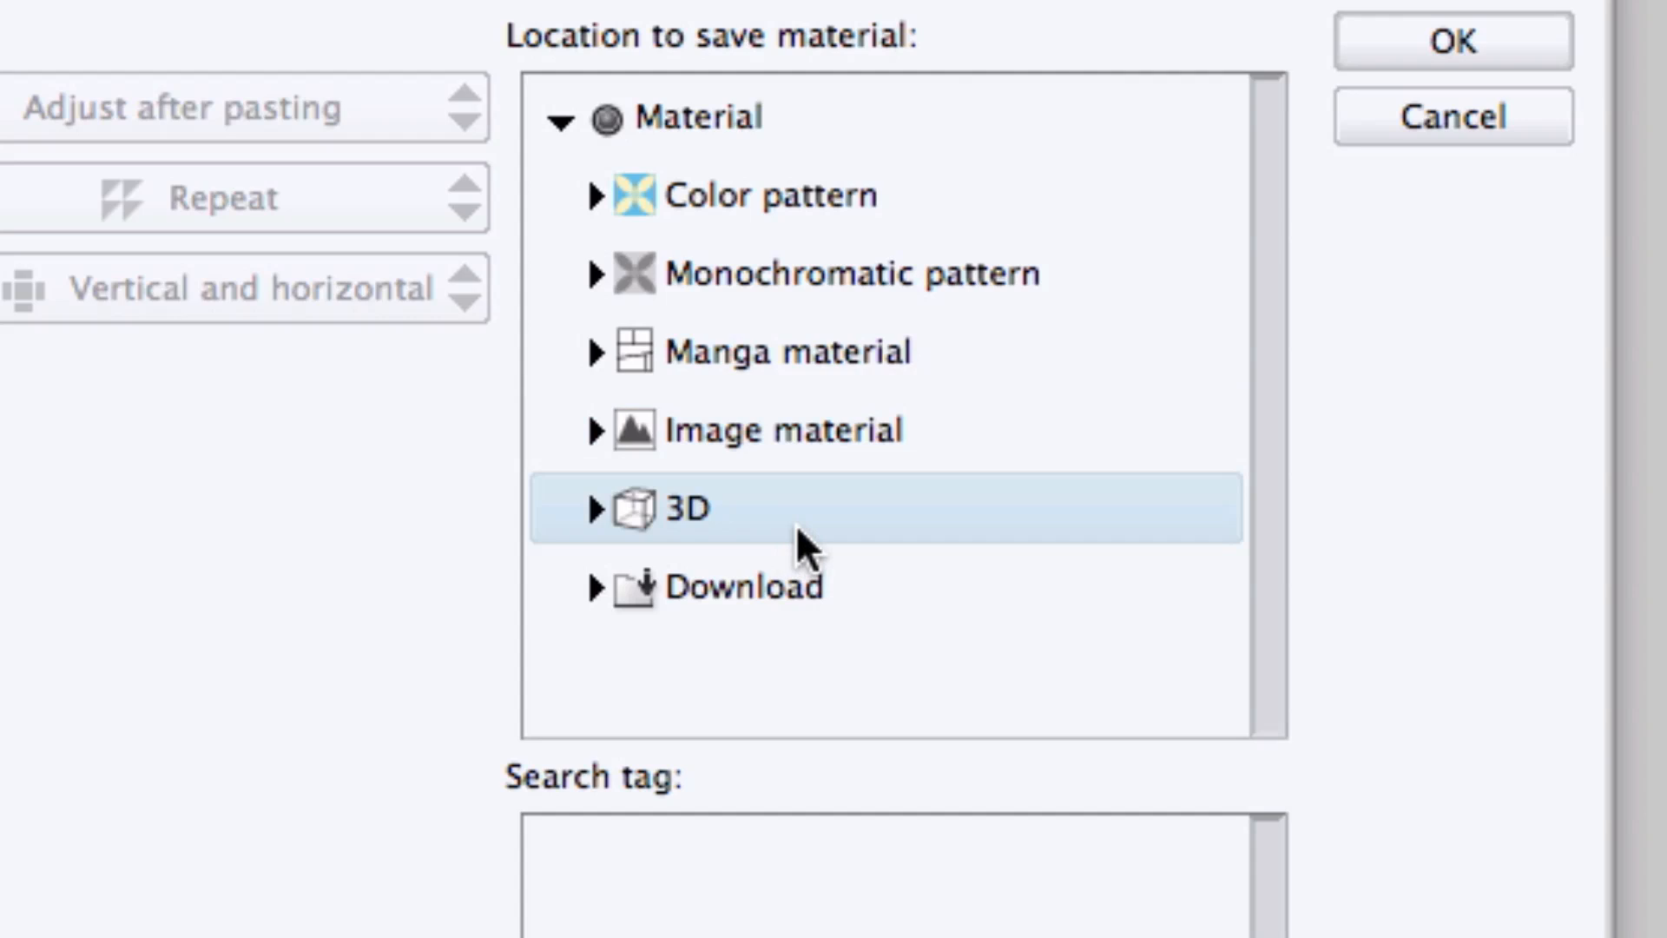
{"action": "mouse_move", "coordinate": [861, 542]}
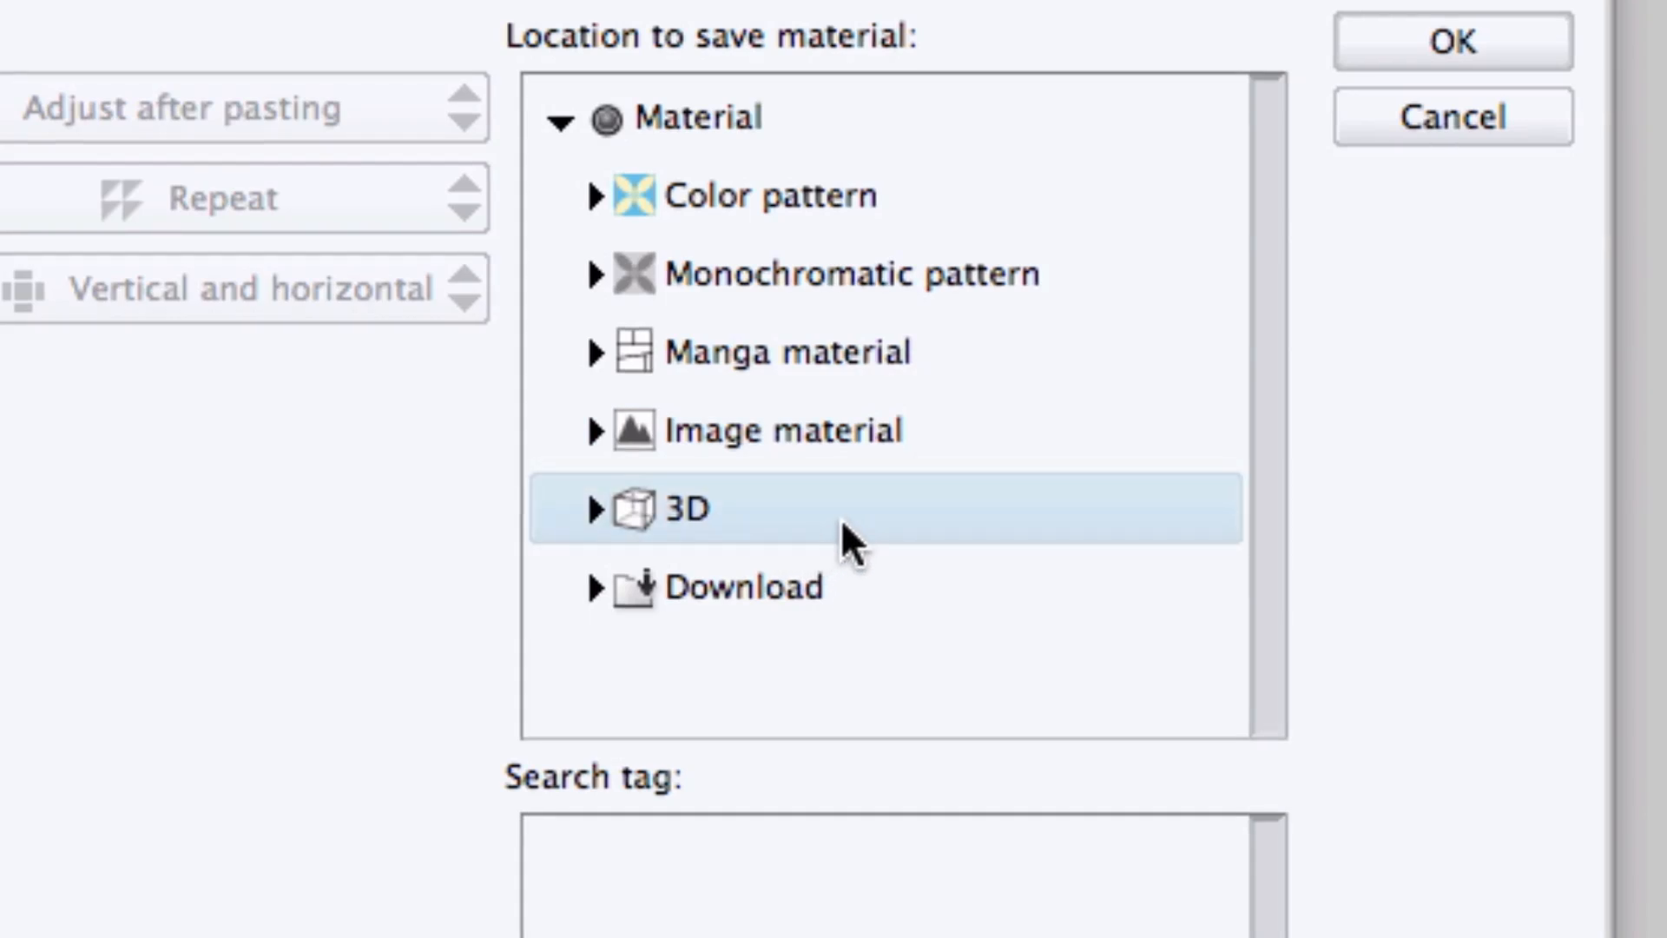
{"action": "mouse_move", "coordinate": [861, 558]}
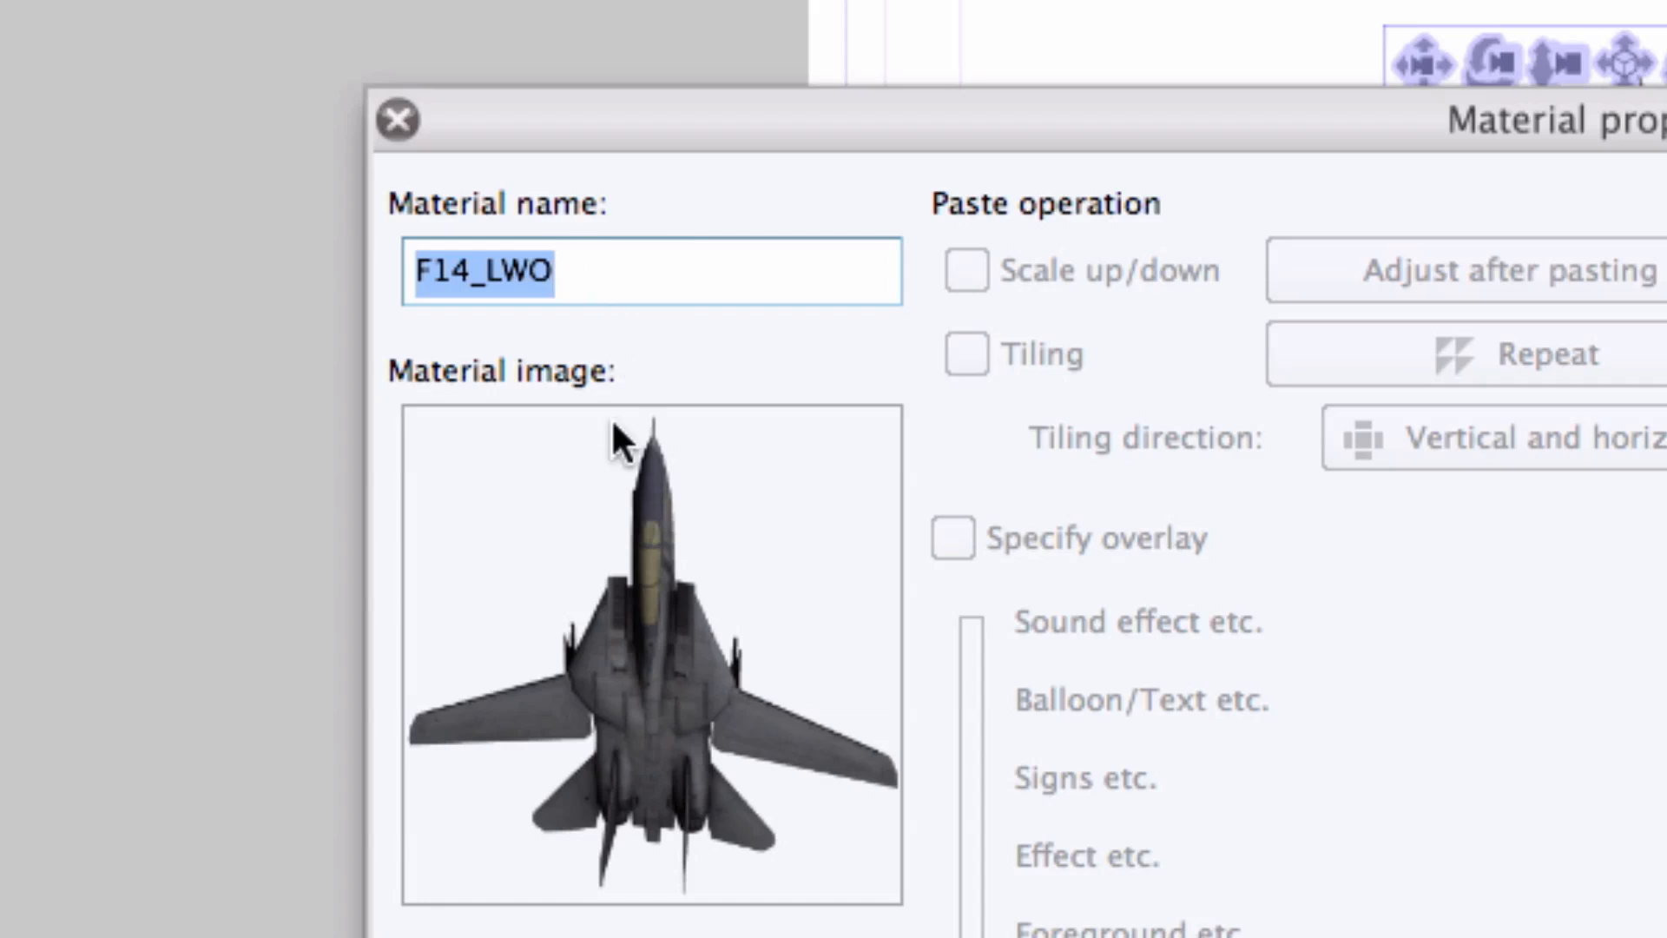
{"action": "type", "text": "F1r"}
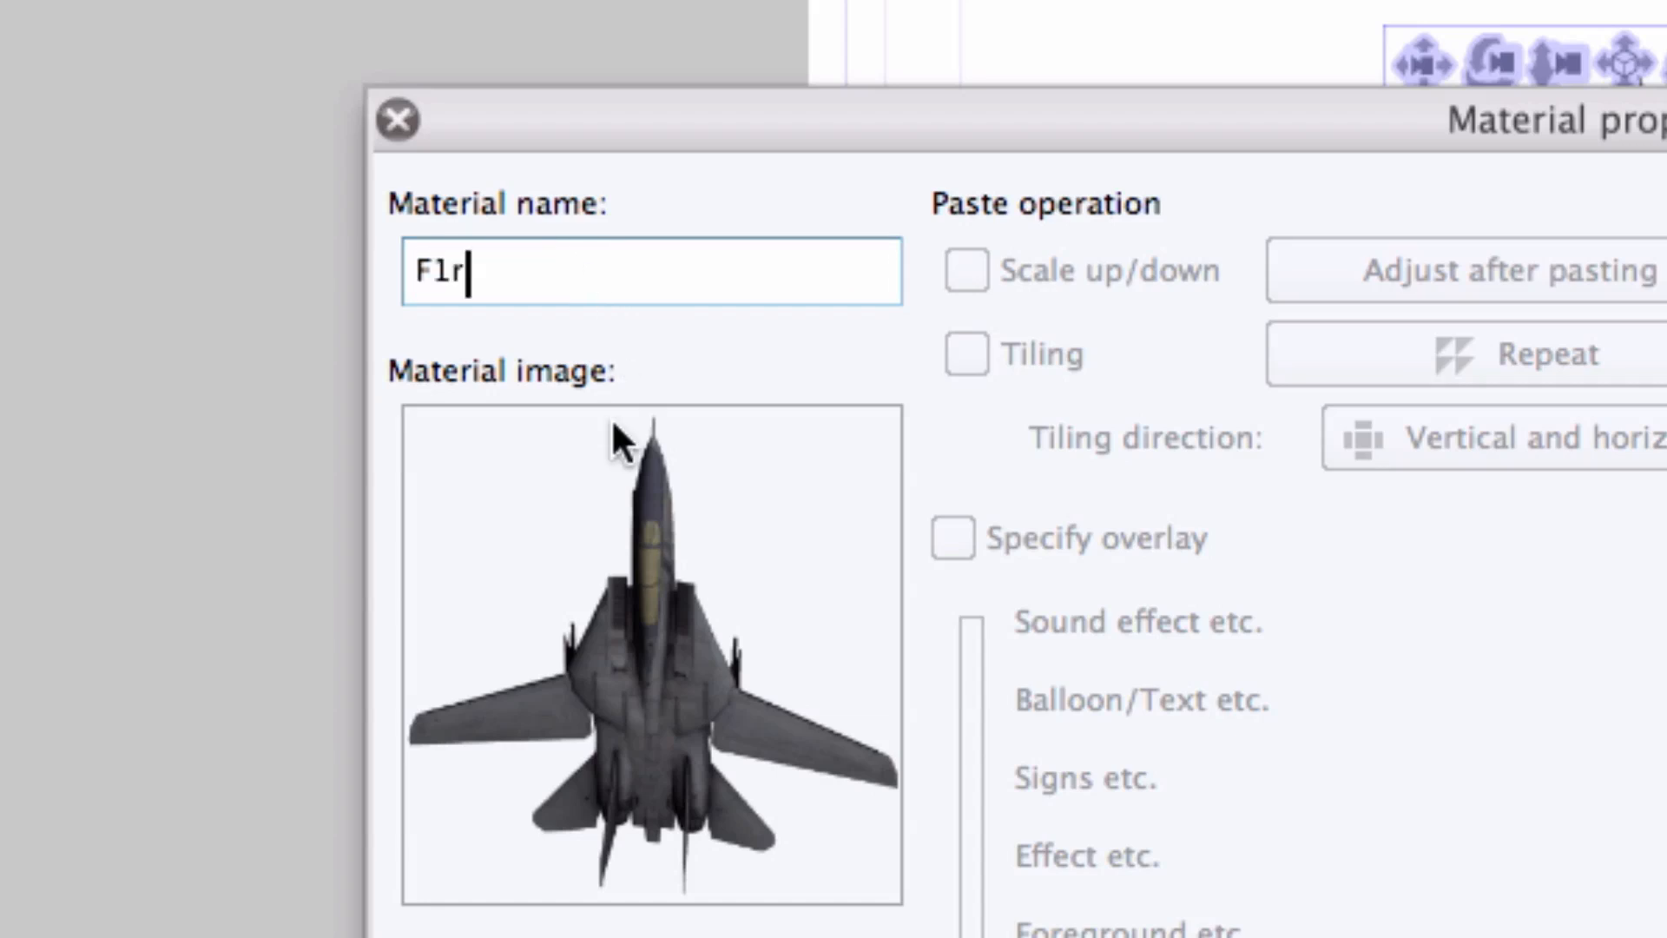
{"action": "left_click", "coordinate": [394, 118]}
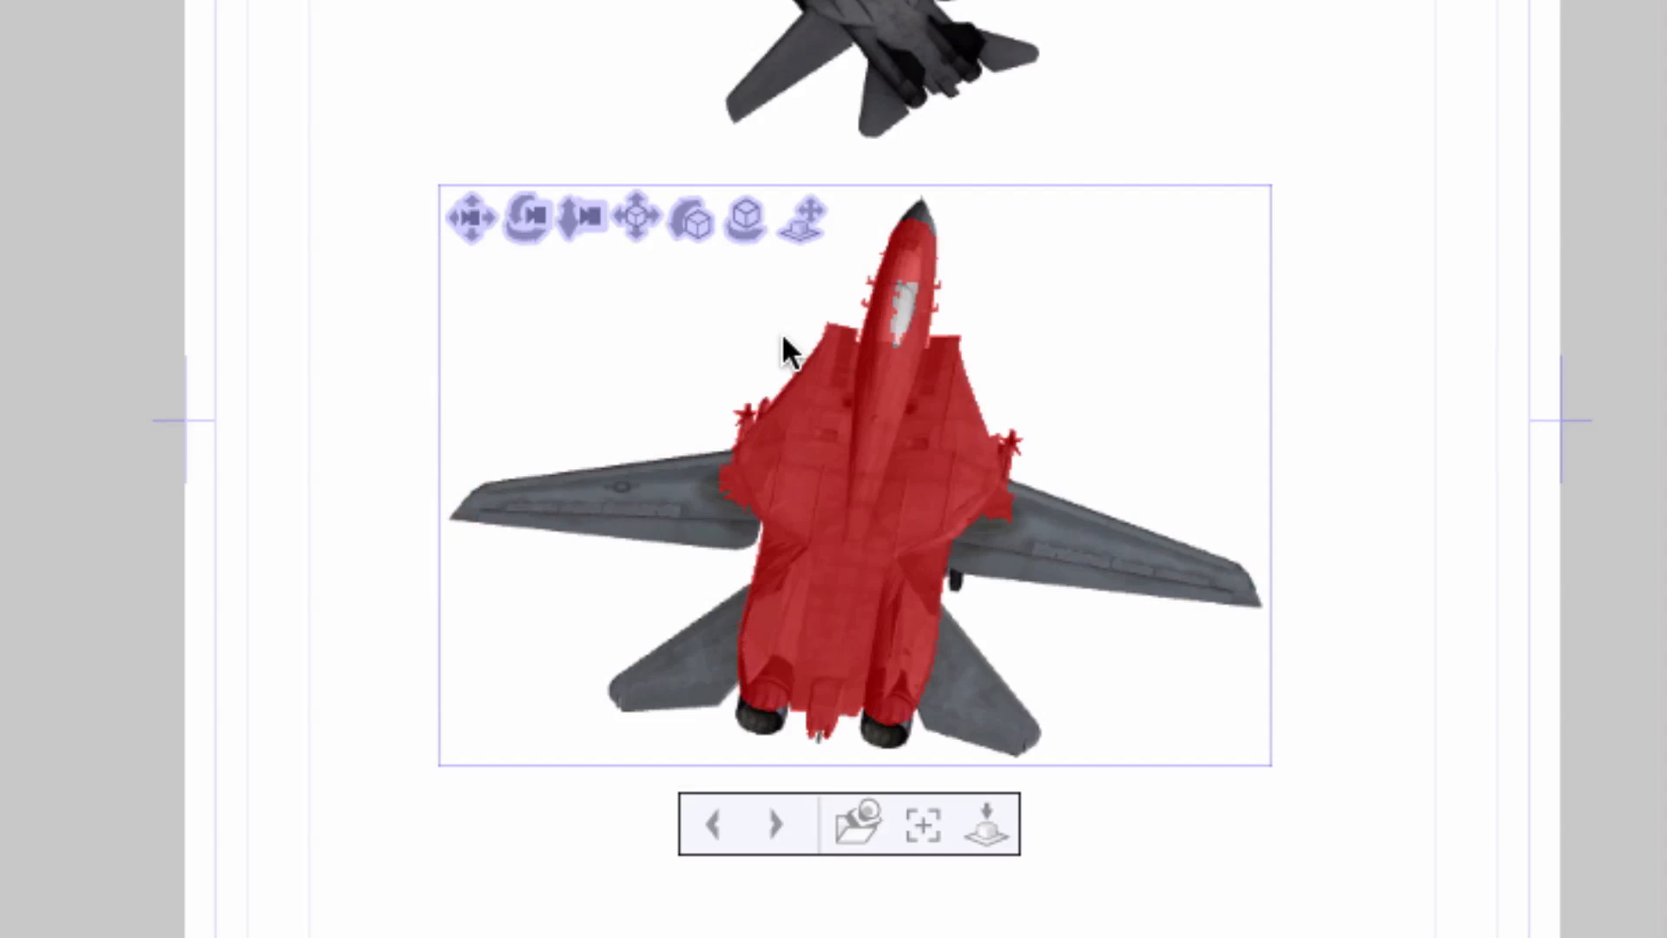
Step: Reposition the F14_LWO model with the 3D object launcher icons
{"action": "left_click", "coordinate": [581, 217]}
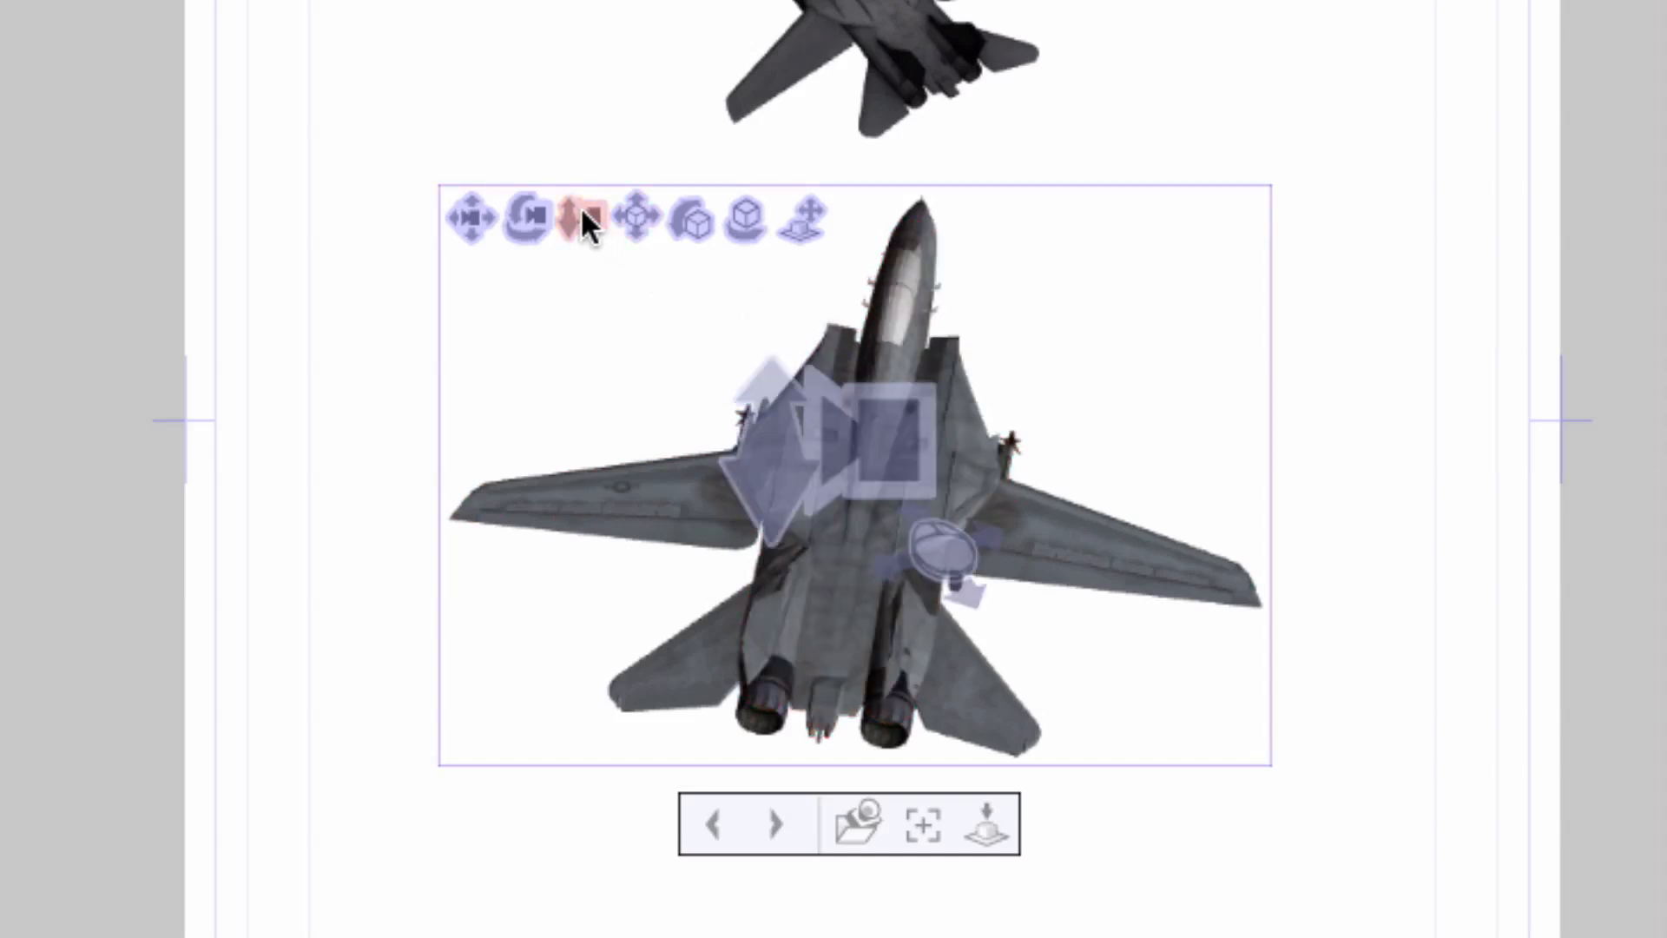
{"action": "left_click", "coordinate": [582, 218]}
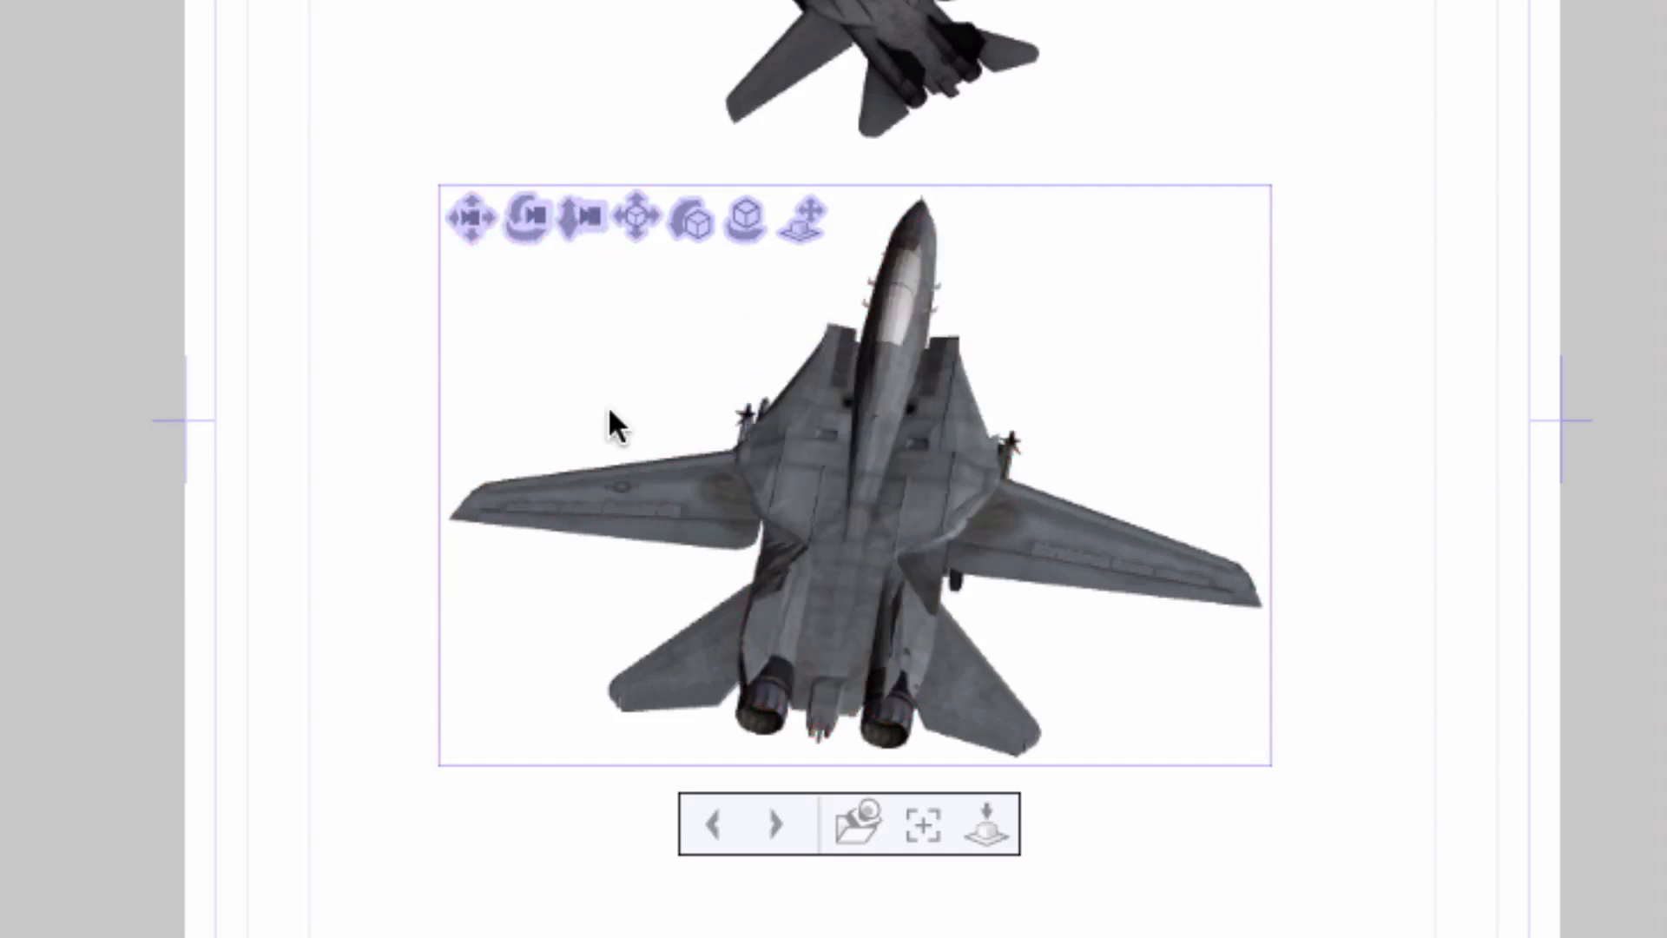